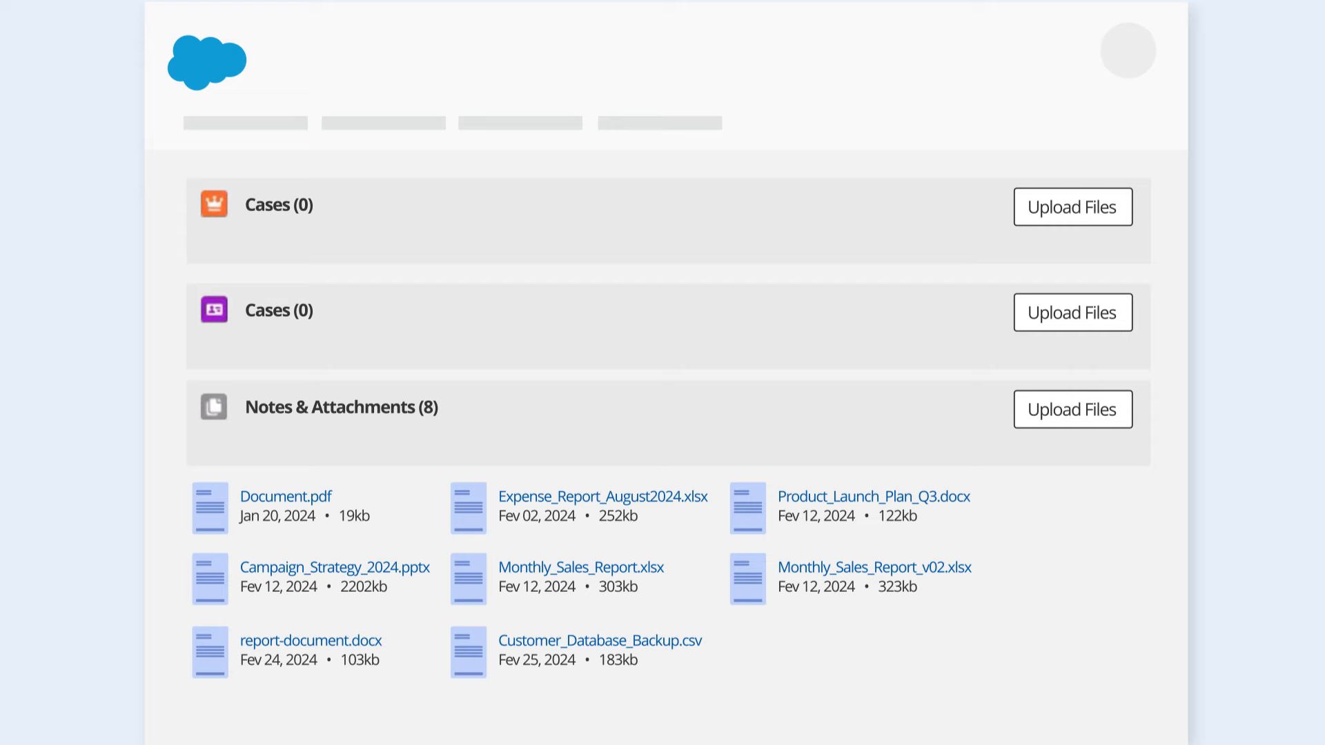
Open the report-document.docx attachment from Notes & Attachments in the document viewer
left_click(311, 641)
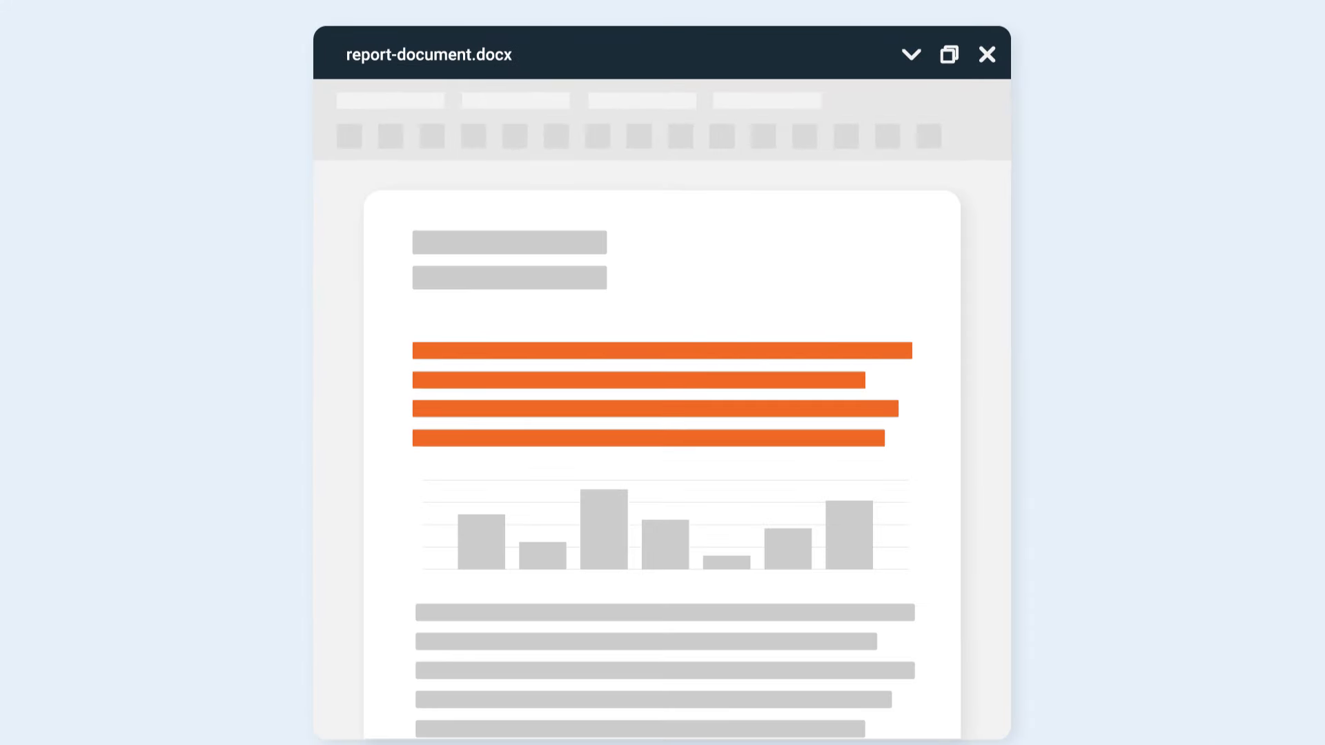